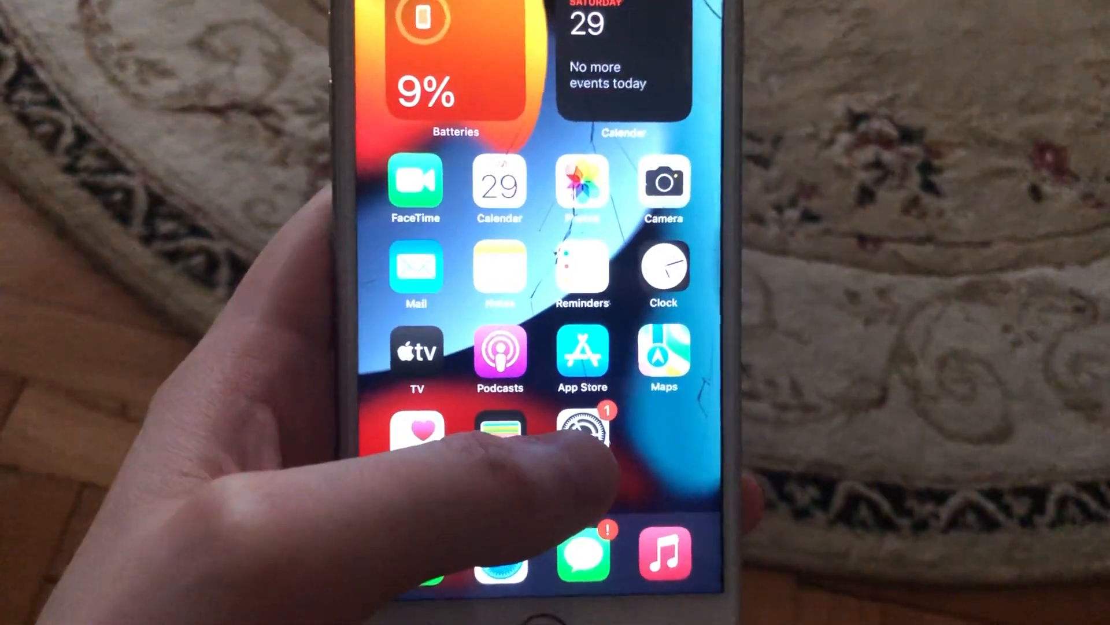
# Launch Settings from the home screen and scroll past the display and accessibility options.
pyautogui.click(581, 432)
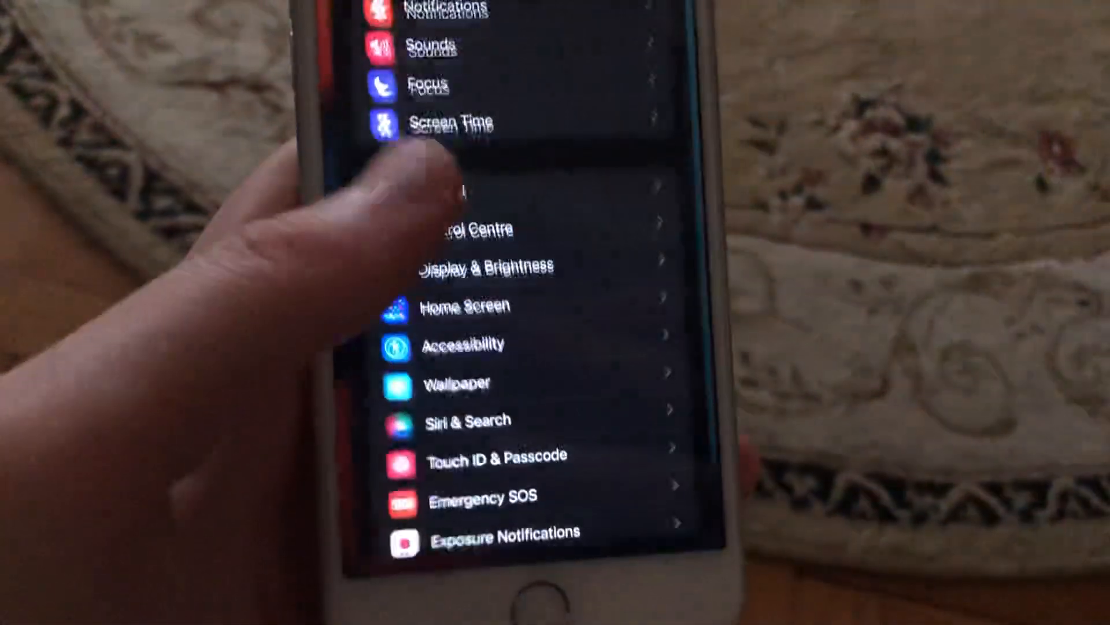